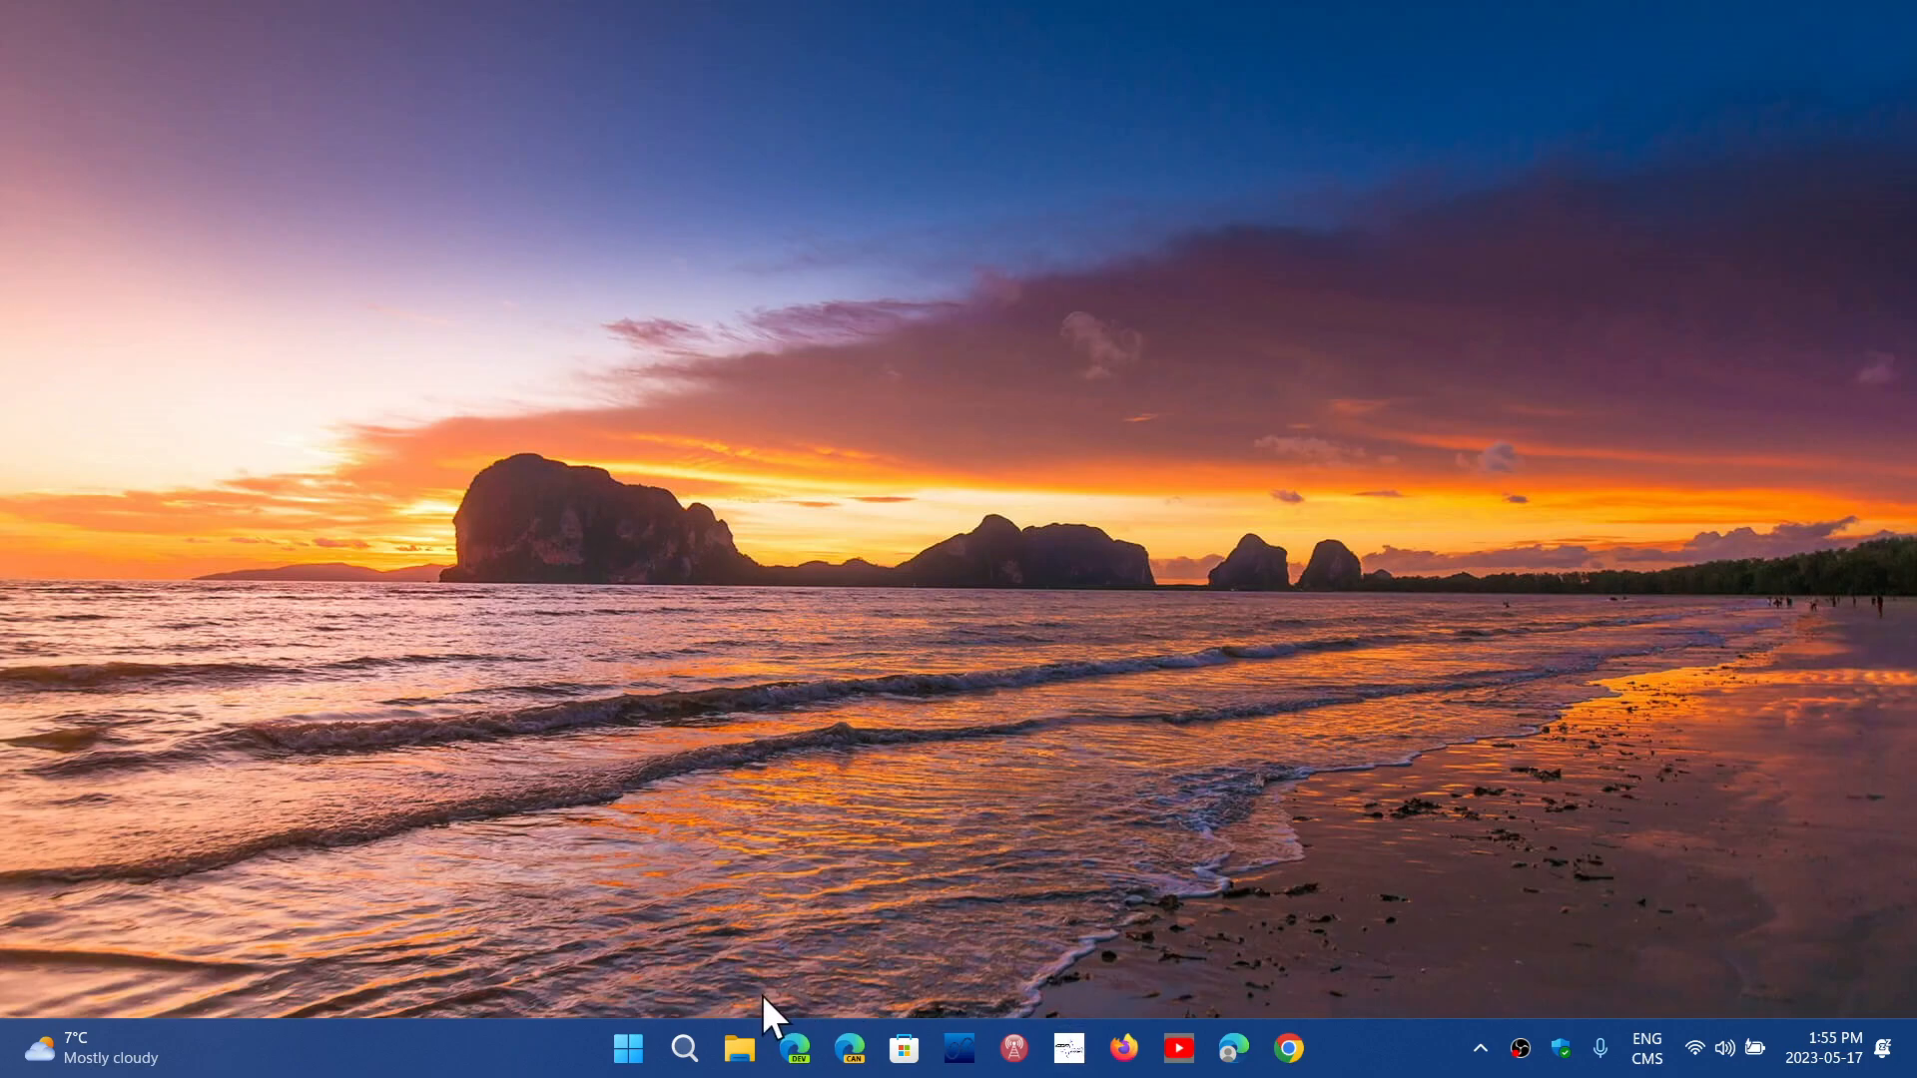
Launch Google Chrome from the taskbar and reach About Google Chrome via the menu's Help entry.
click(627, 1049)
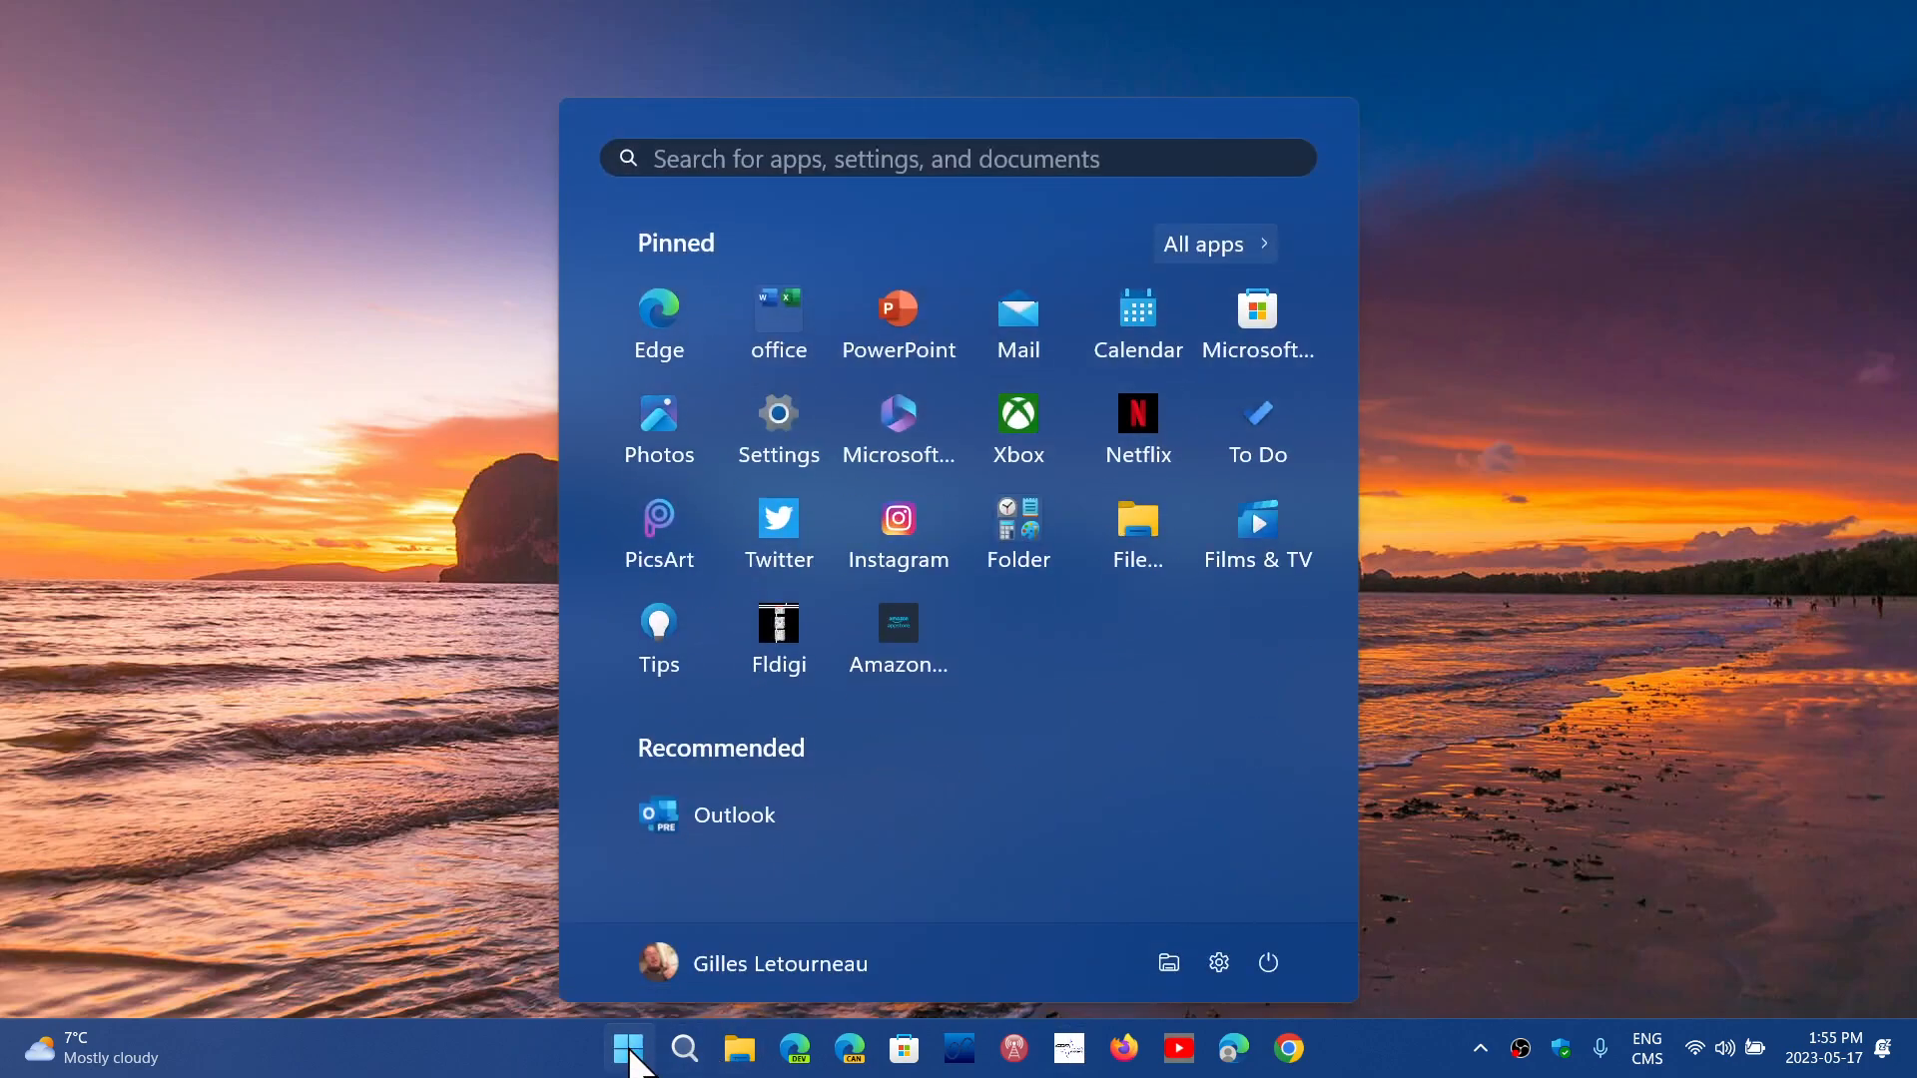
mouse_move(1288, 1049)
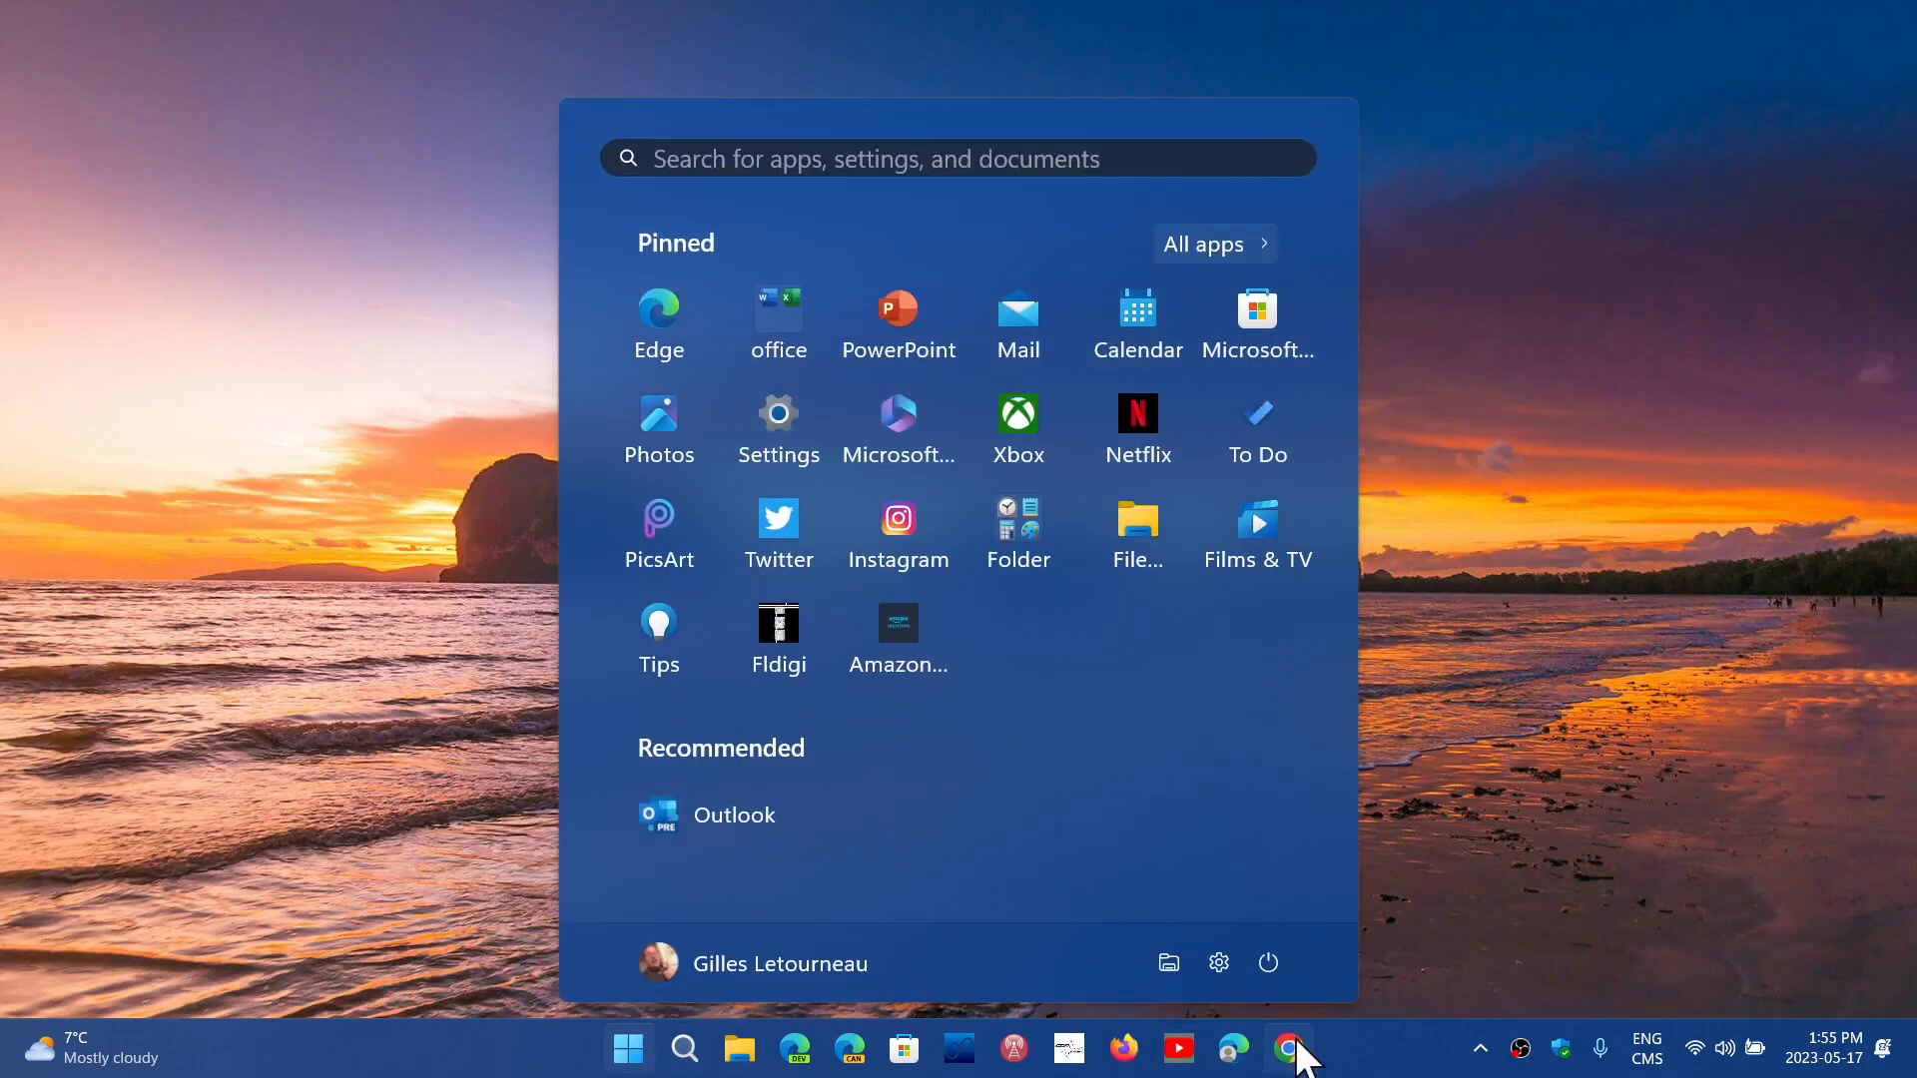
click(1288, 1048)
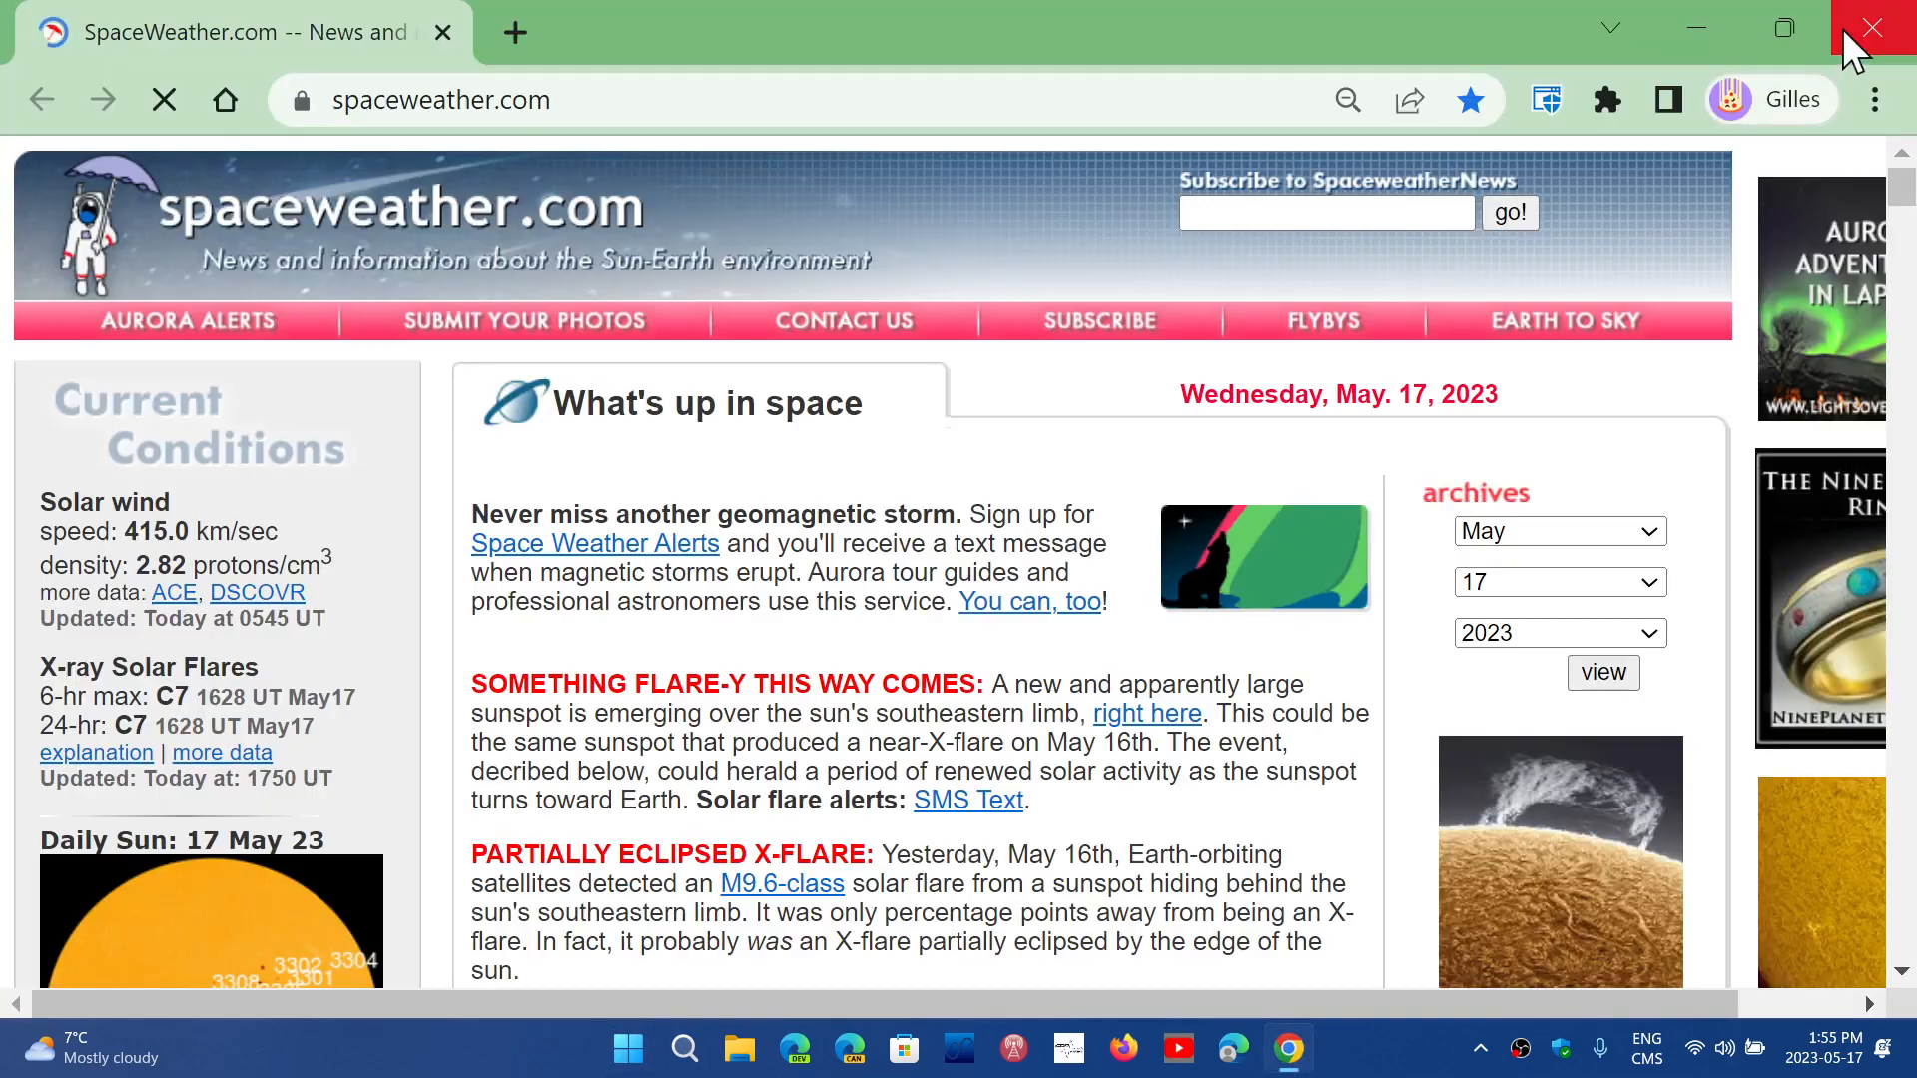
click(1882, 100)
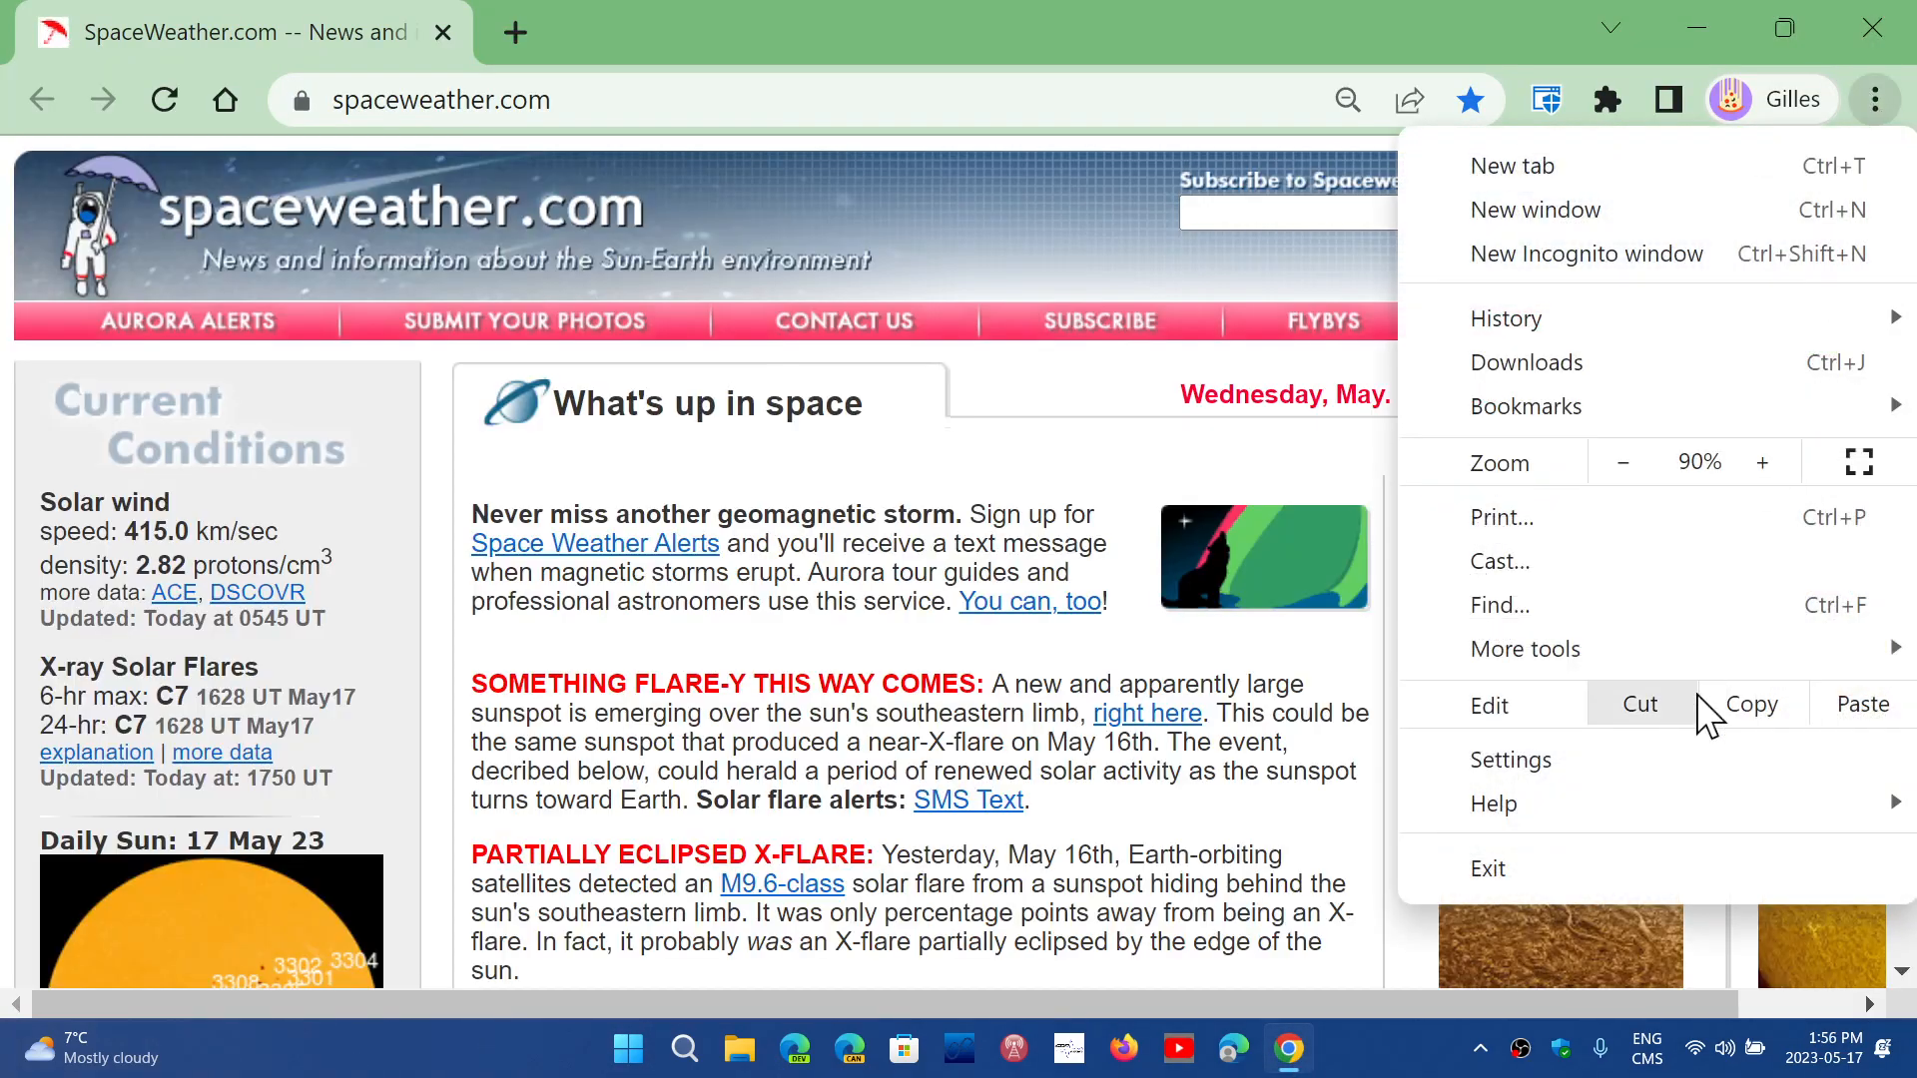
mouse_move(1493, 803)
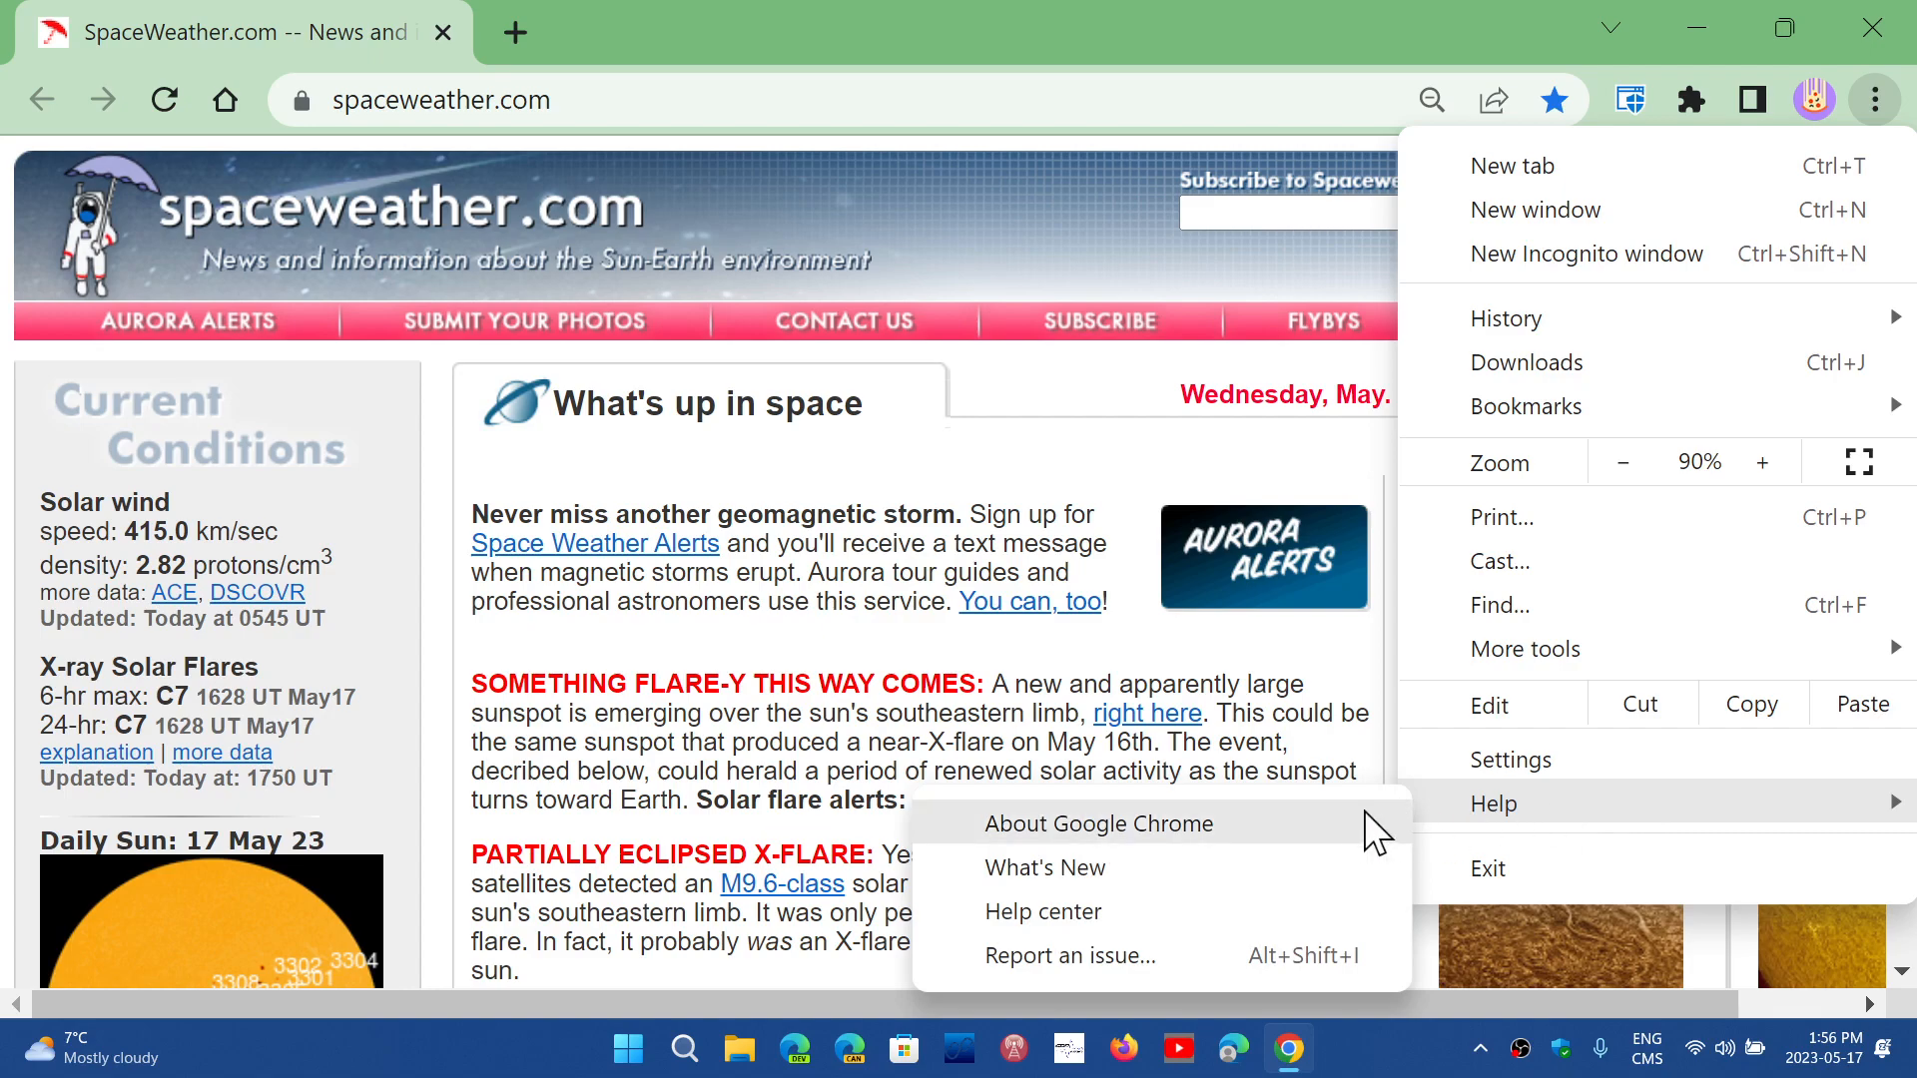
click(1099, 823)
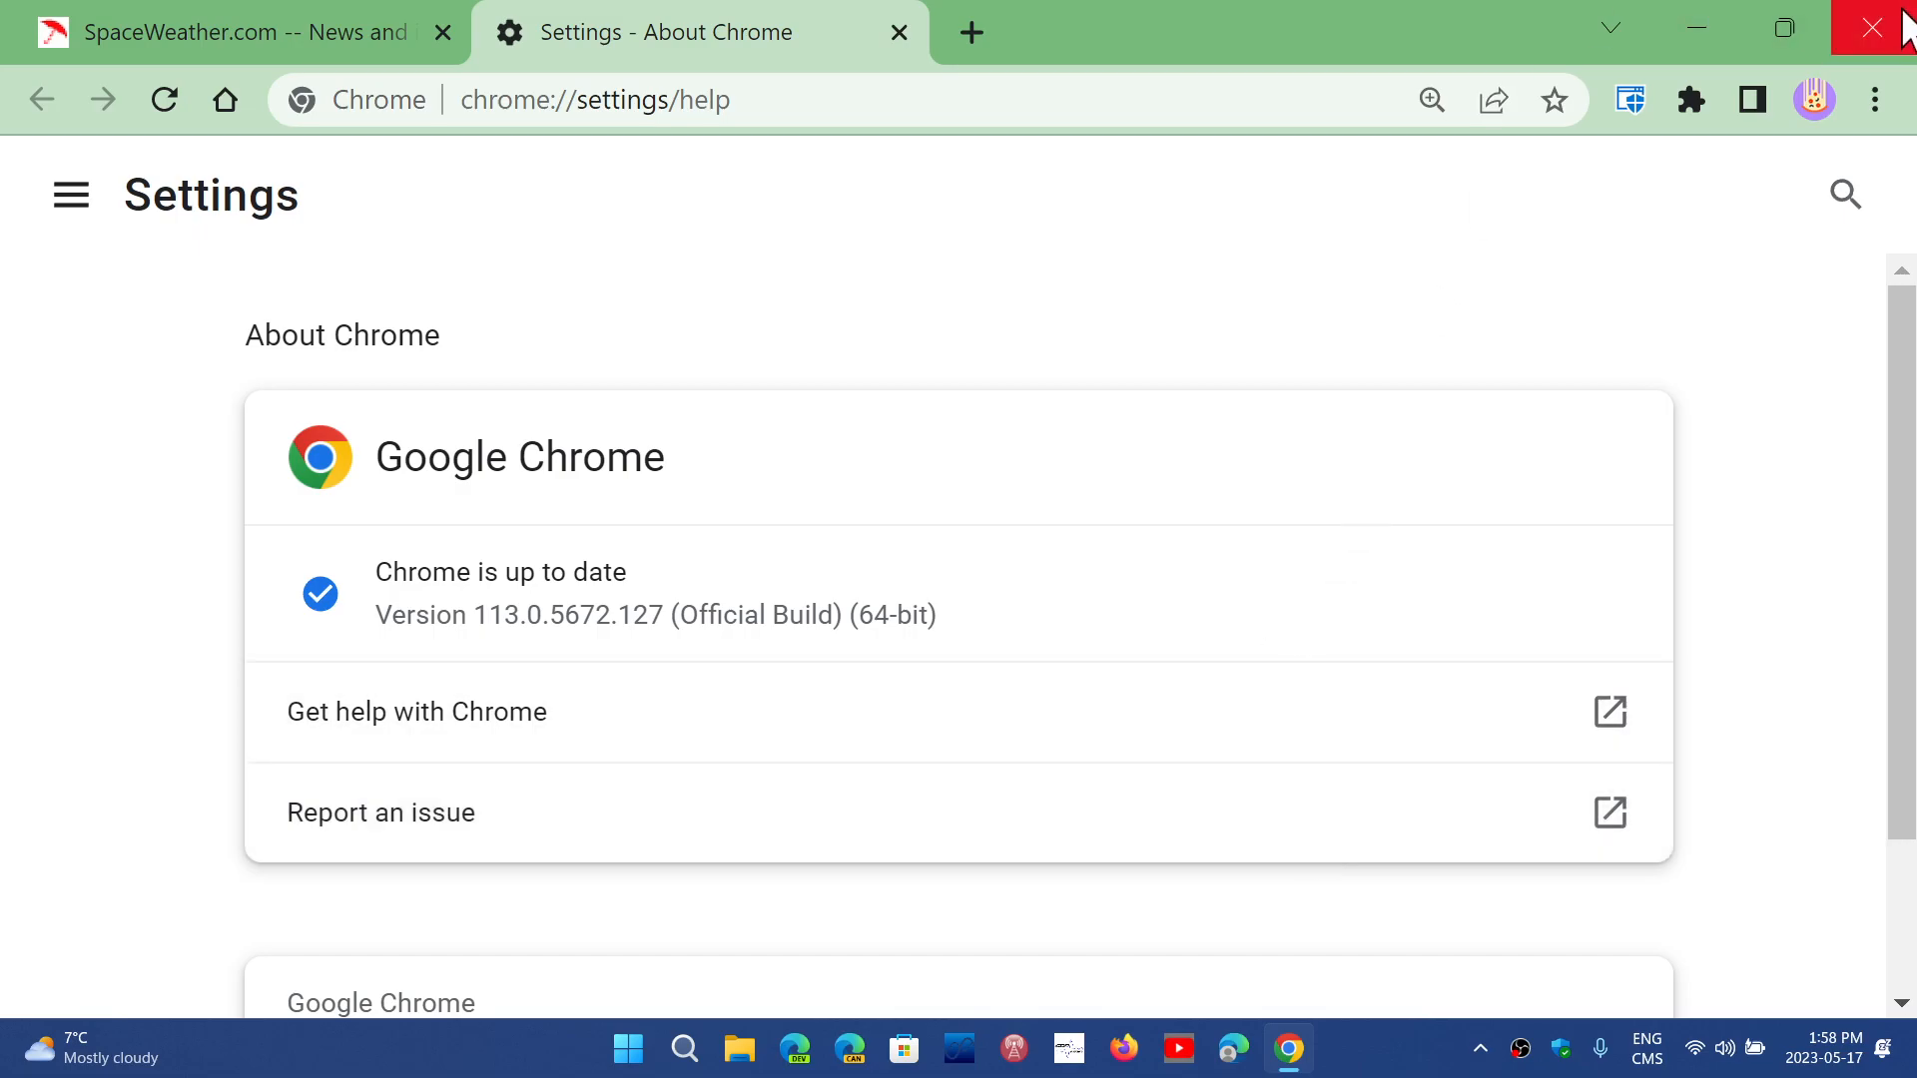
Close Chrome after the About page confirms version 113.0.5672.127 is up to date.
click(1888, 26)
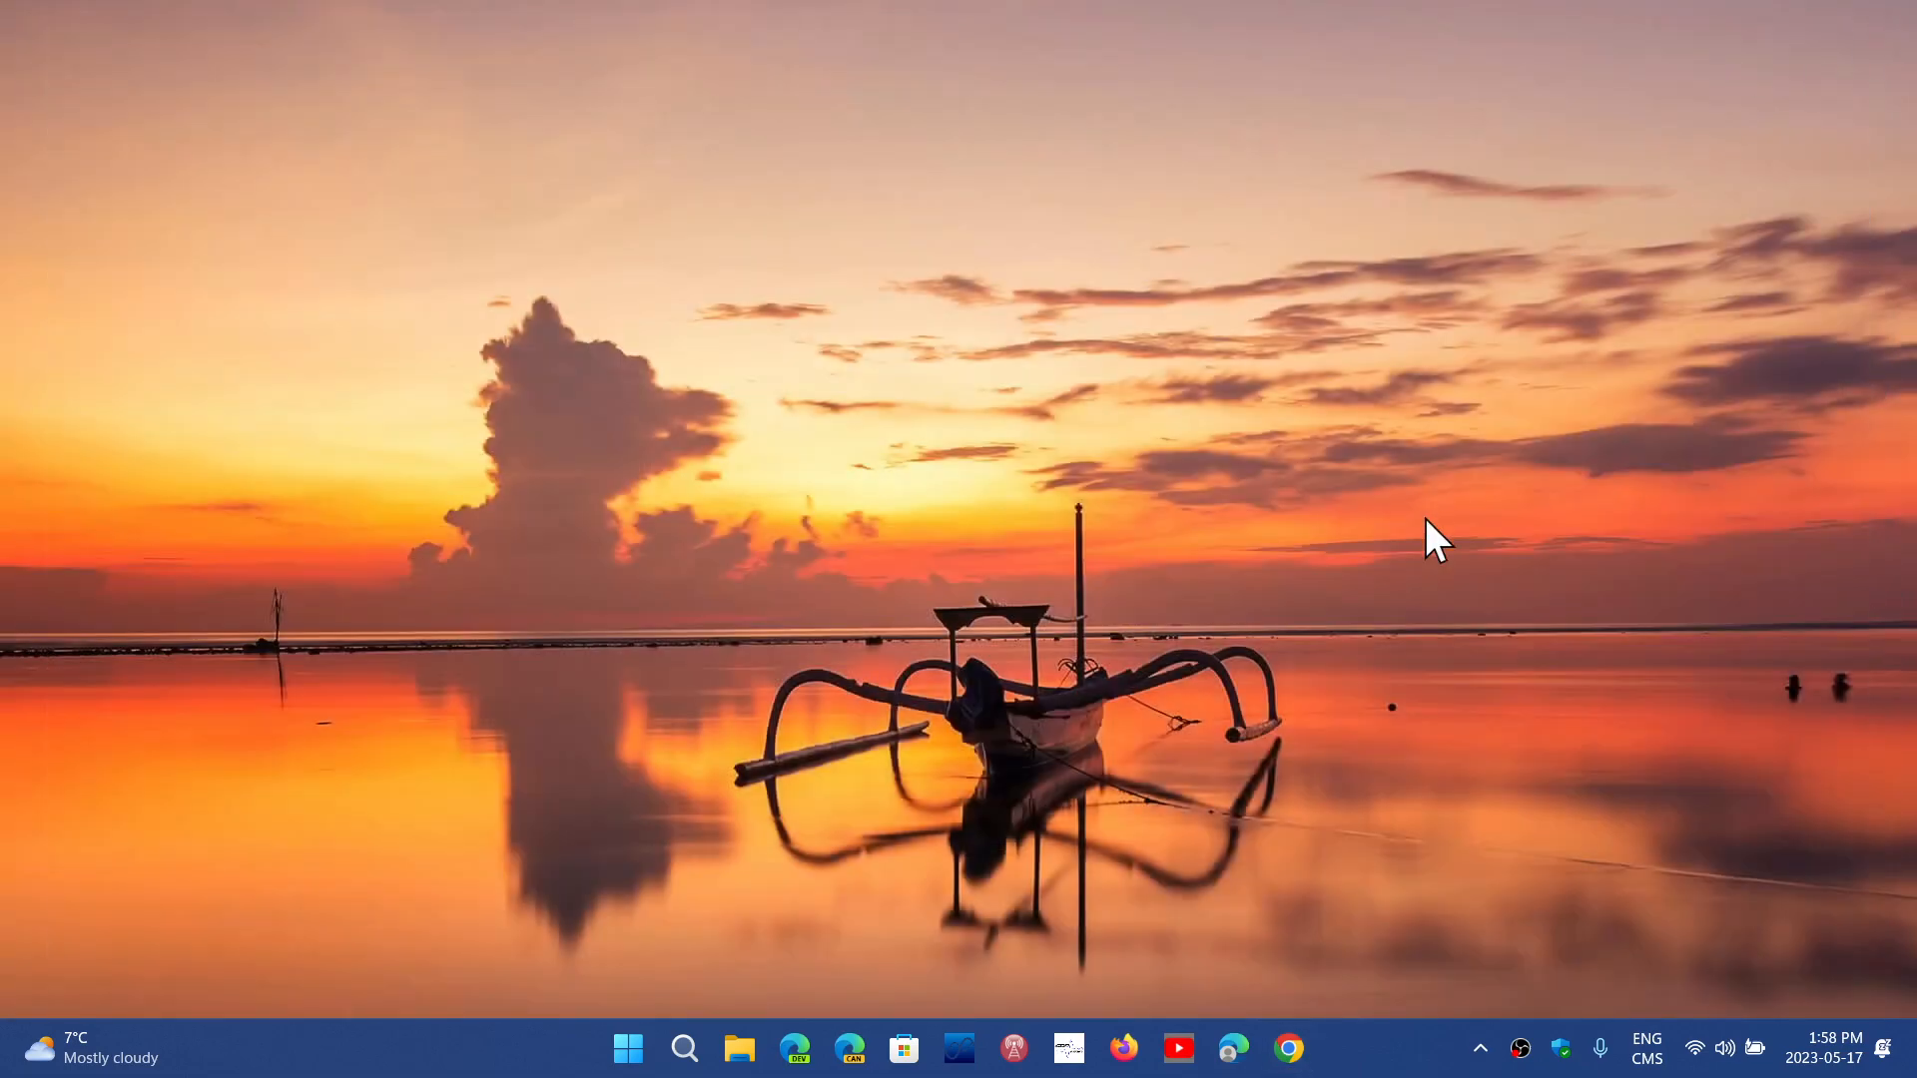